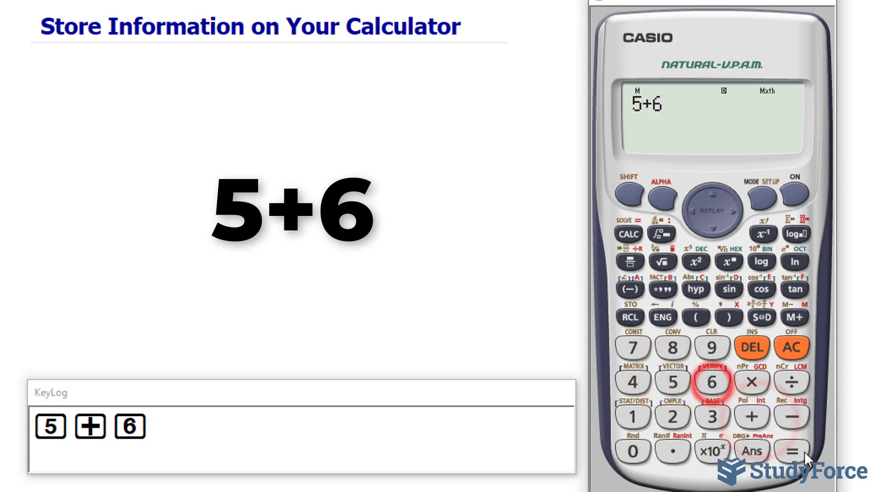
Step: Evaluate 5+6 to get 11, ready to store as A
click(791, 451)
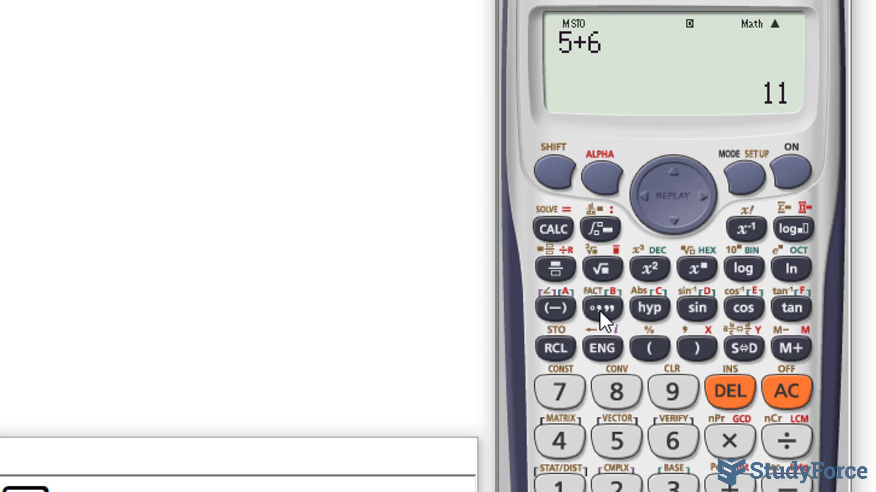
mouse_move(683, 362)
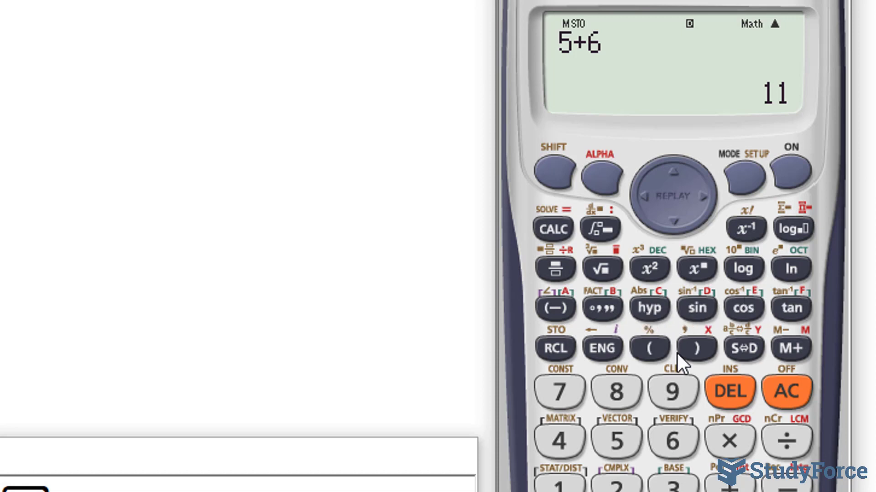
mouse_move(558, 316)
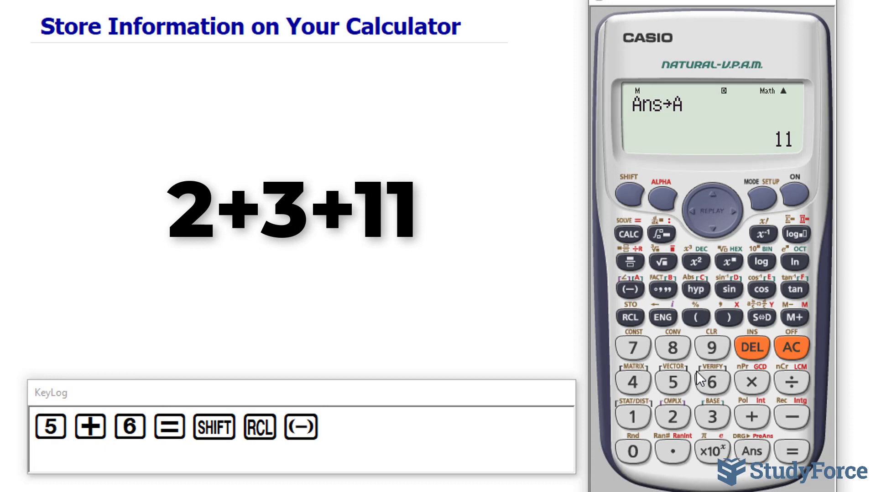
Step: Evaluate 2+3+A using stored 11 to get 16, then clear with AC
click(672, 416)
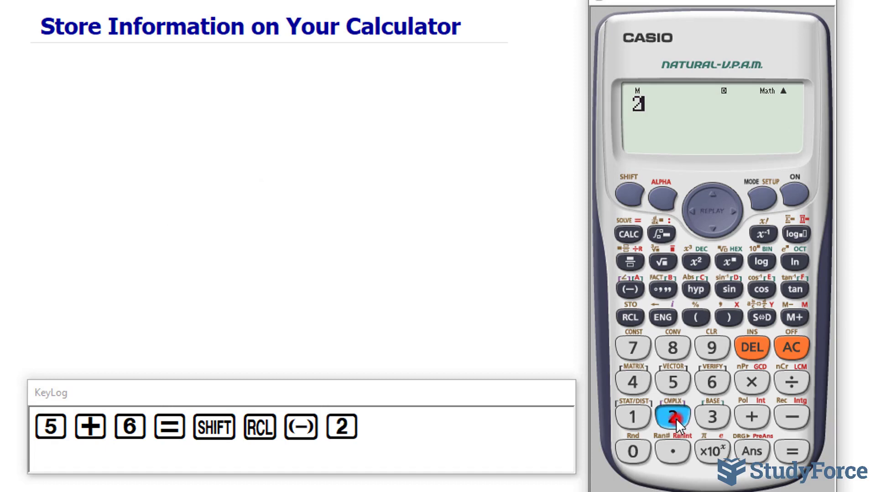
click(712, 416)
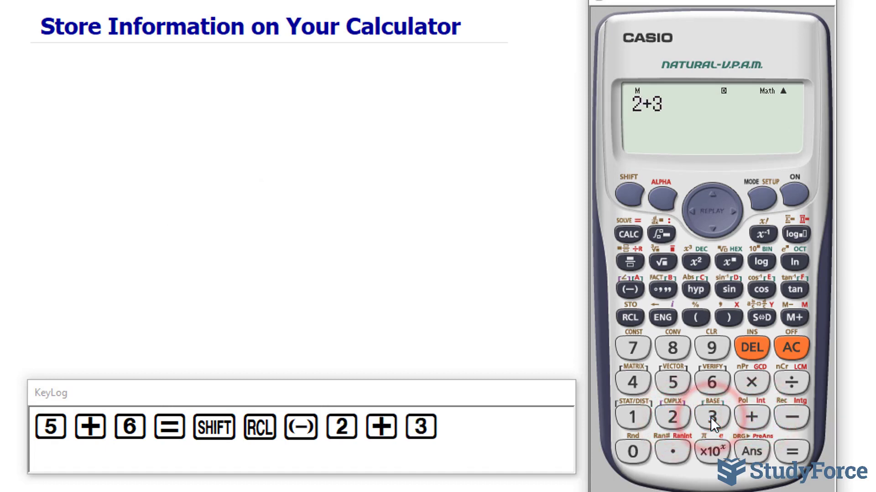
click(751, 416)
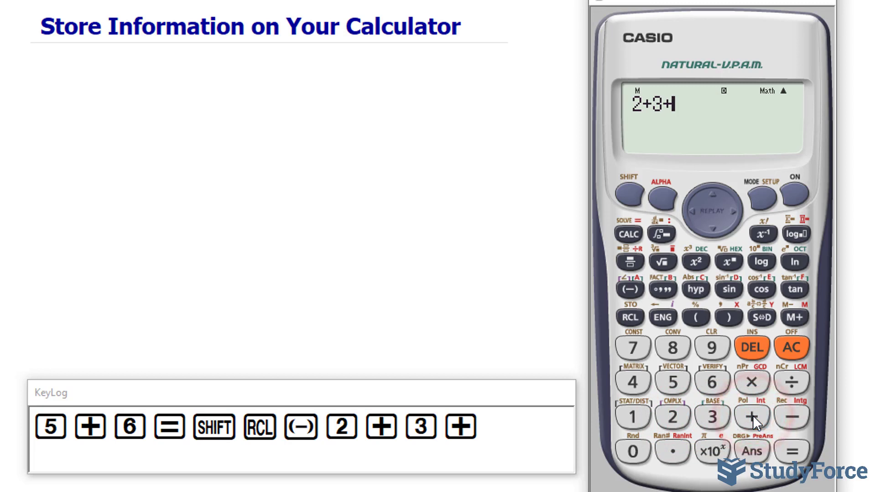
click(661, 199)
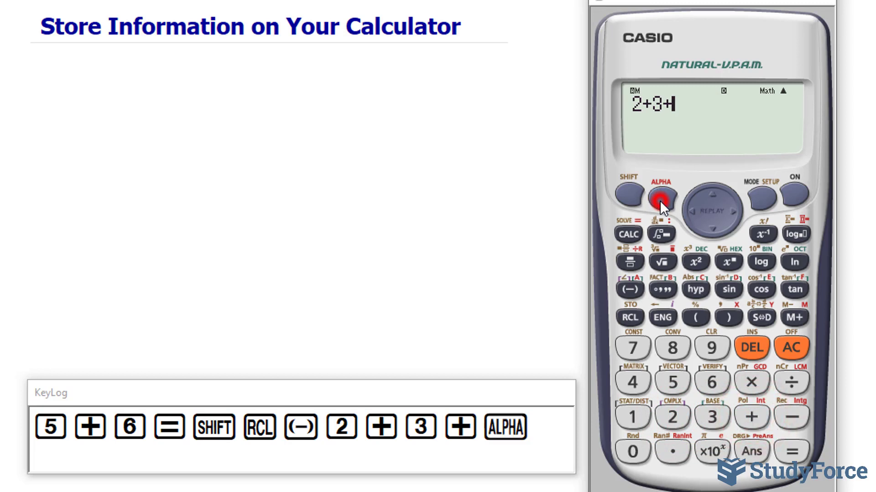
click(629, 289)
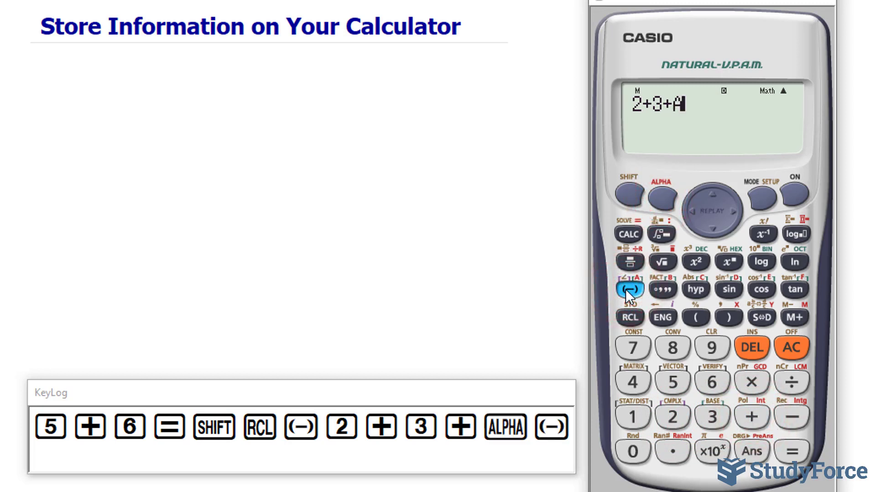
click(791, 451)
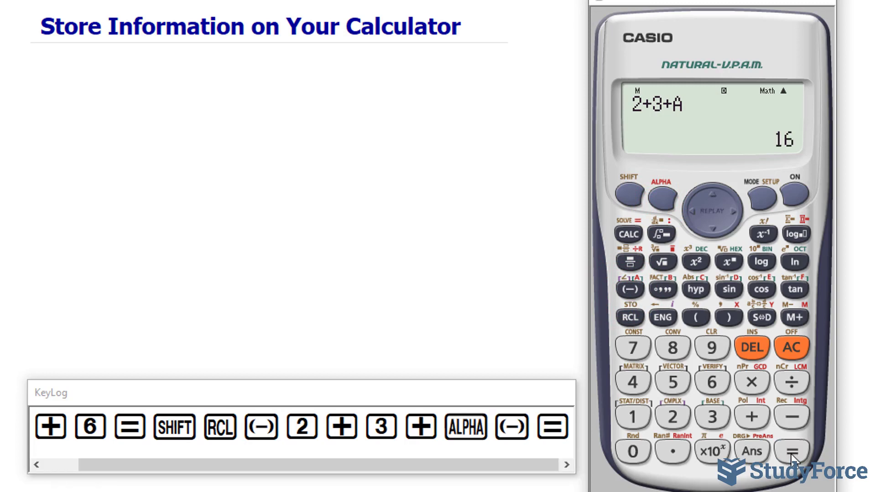
click(791, 347)
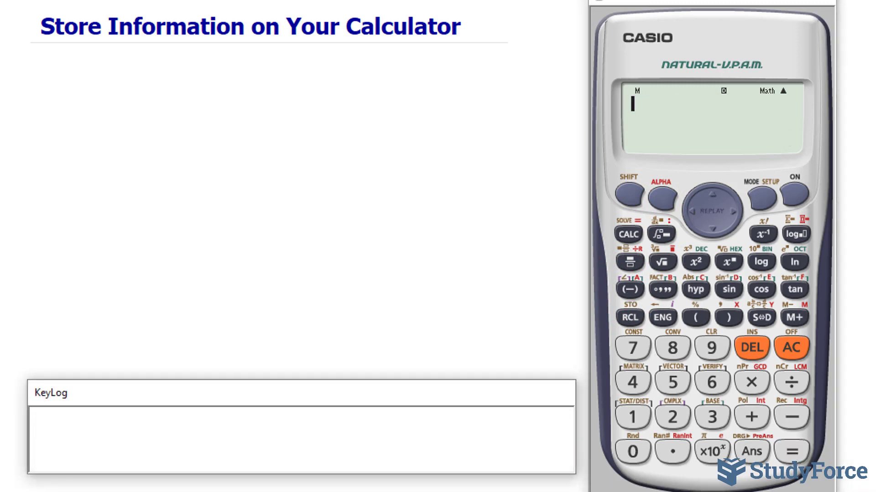
Step: Store 7.12356 into A, replacing 11, then clear the display
click(632, 347)
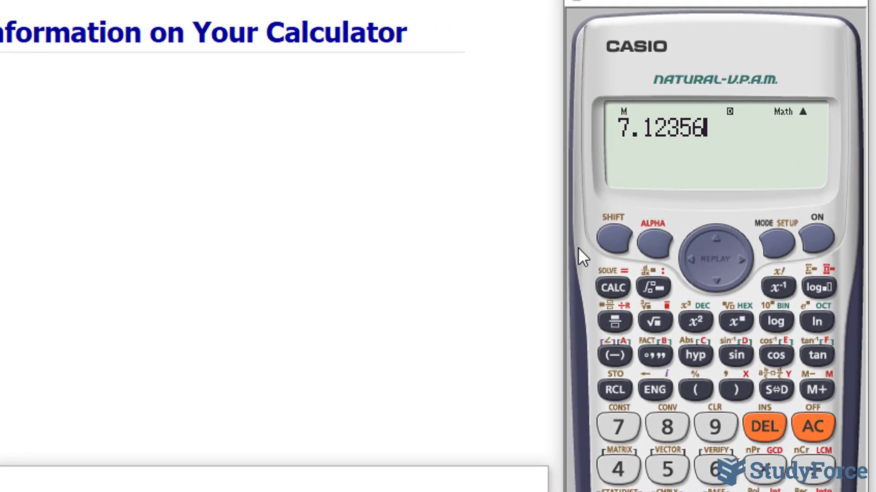
click(613, 389)
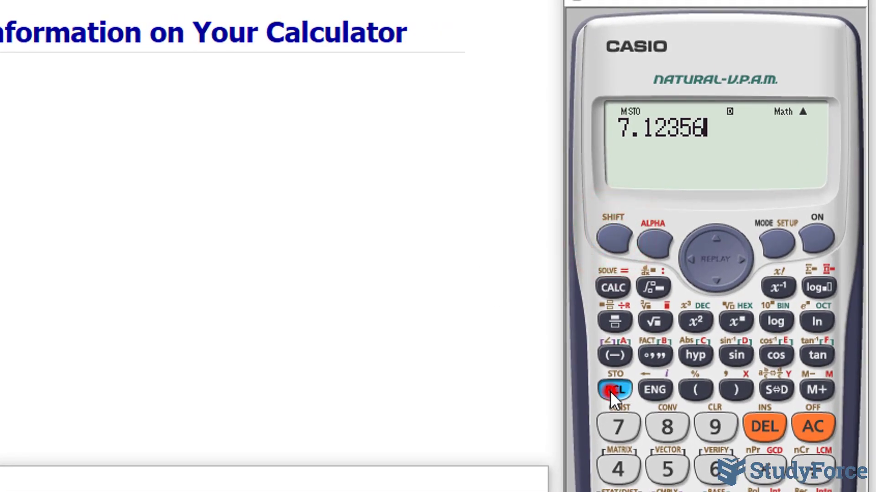
click(614, 390)
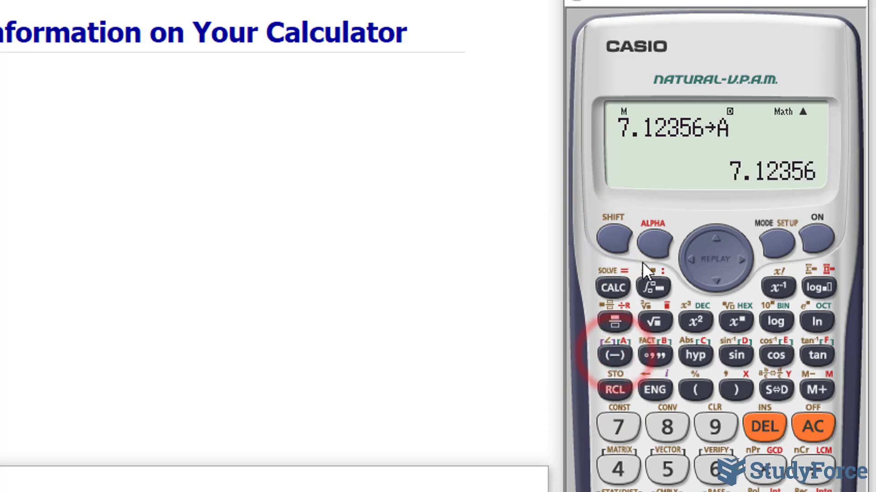
mouse_move(714, 145)
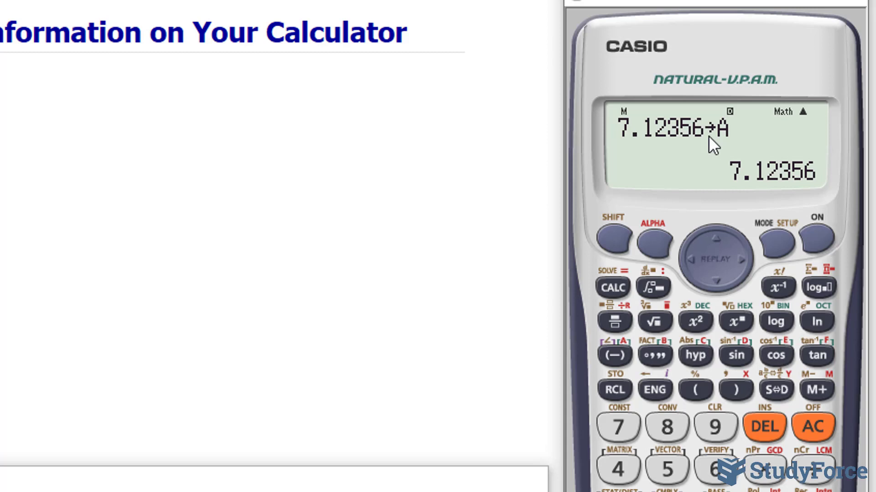
mouse_move(849, 469)
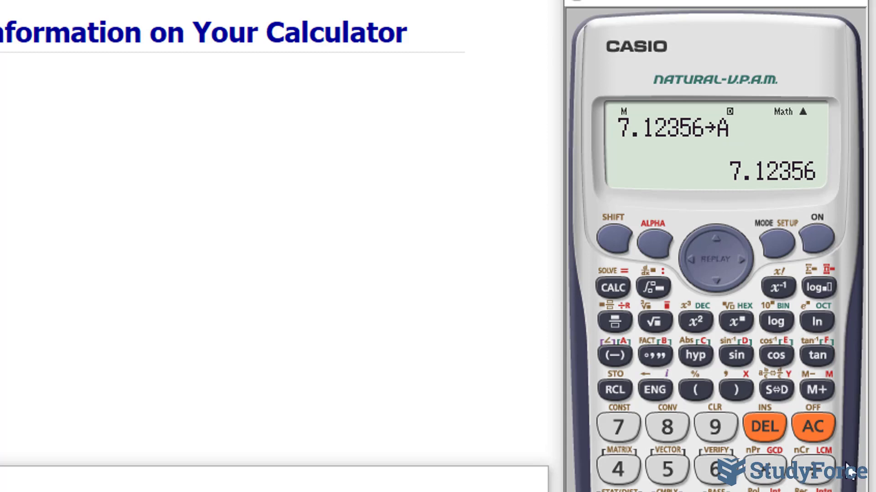
click(813, 427)
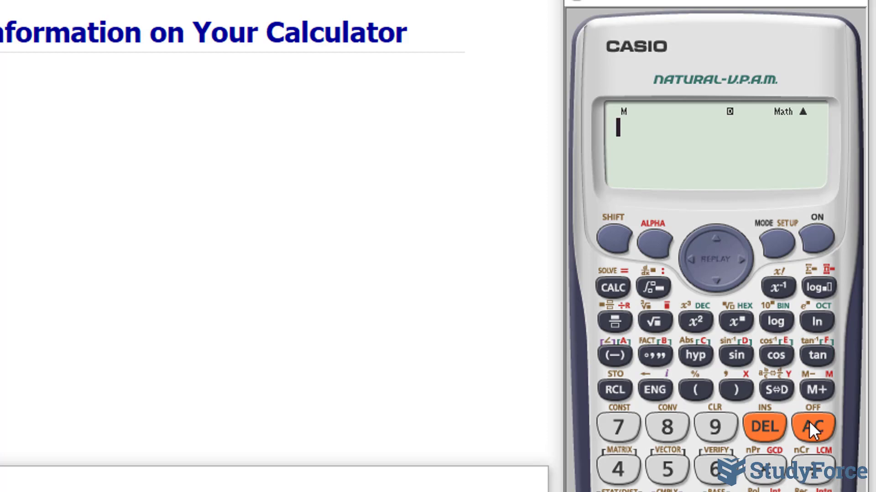
Step: Recall A and evaluate A+9, giving 16.12356
click(615, 389)
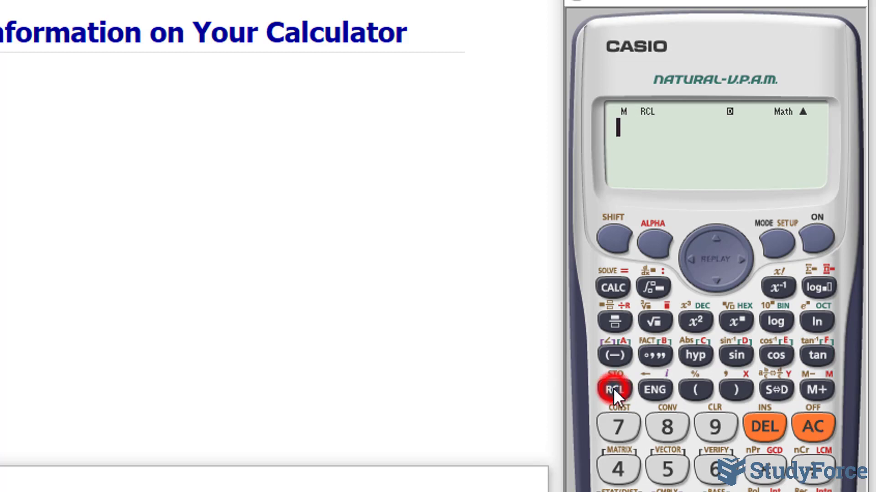
click(614, 389)
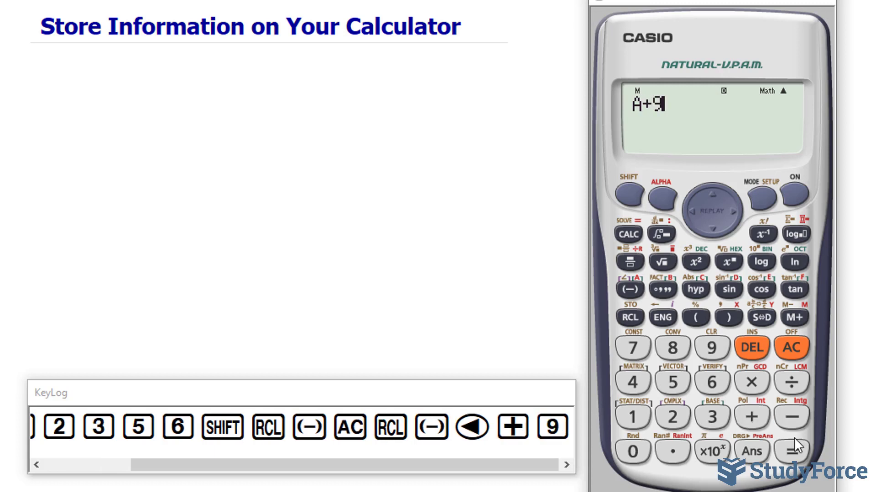
click(791, 450)
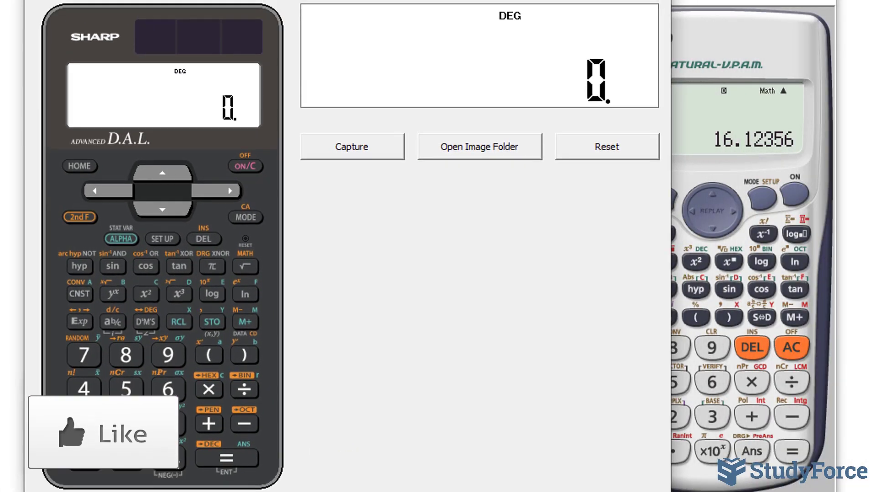
Step: Enter 9.14 and store it with STO into X, showing 9.14→X
click(167, 357)
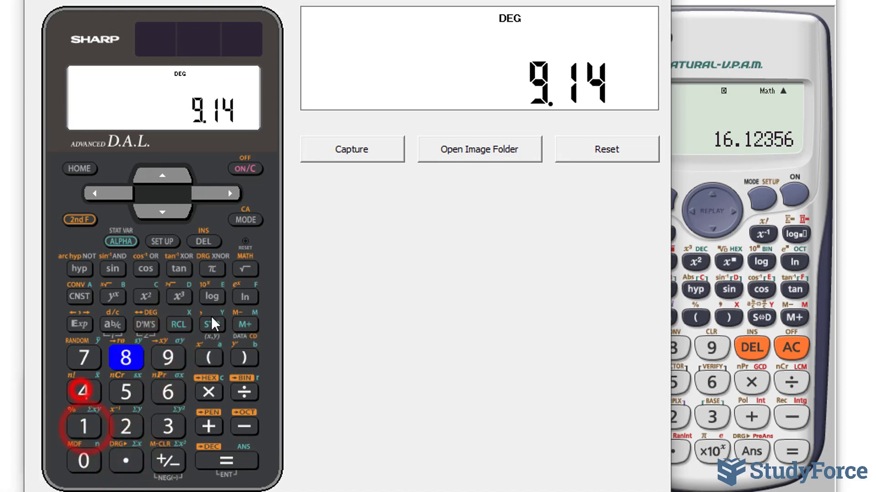
click(211, 325)
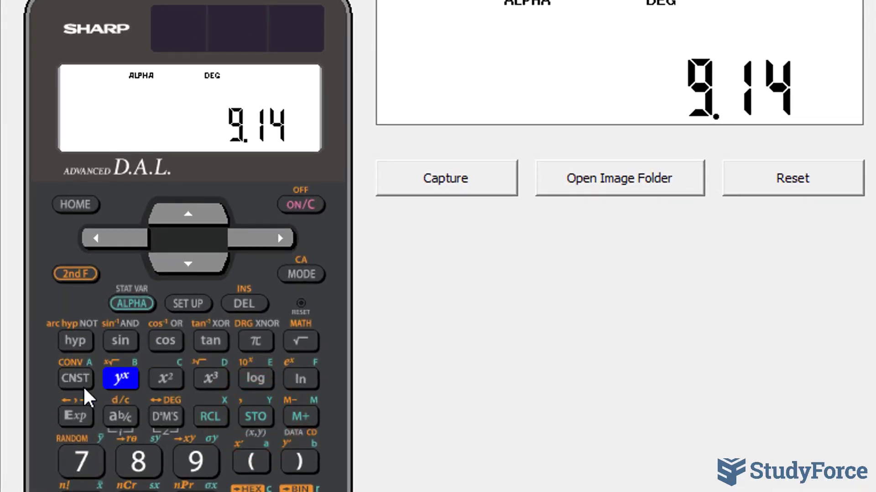
click(210, 416)
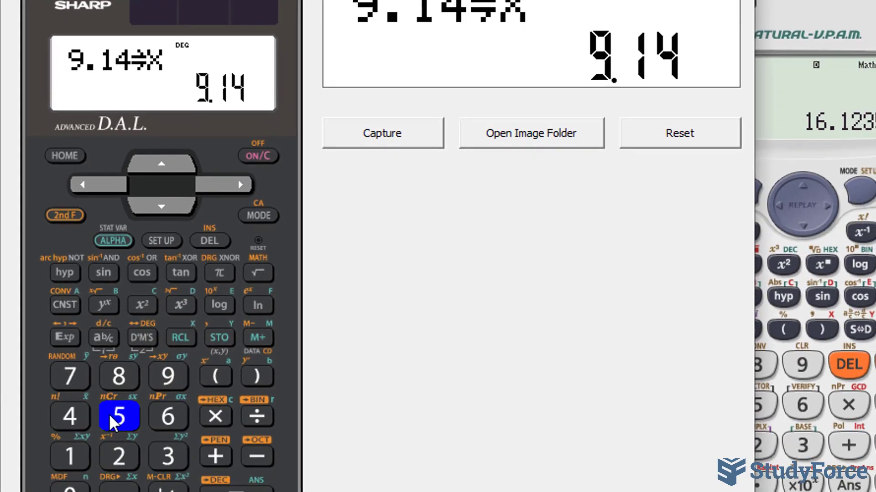
Step: Evaluate 5+X with X recalled as 9.14, giving 14.14
click(214, 456)
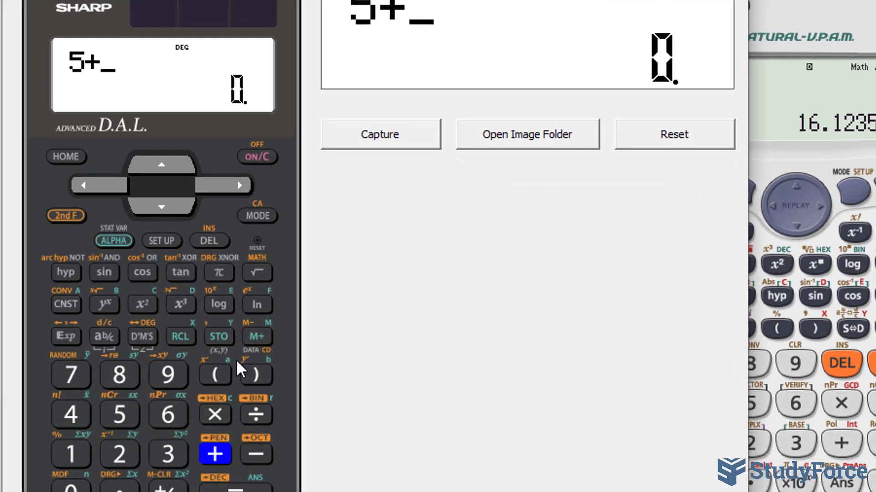
click(114, 241)
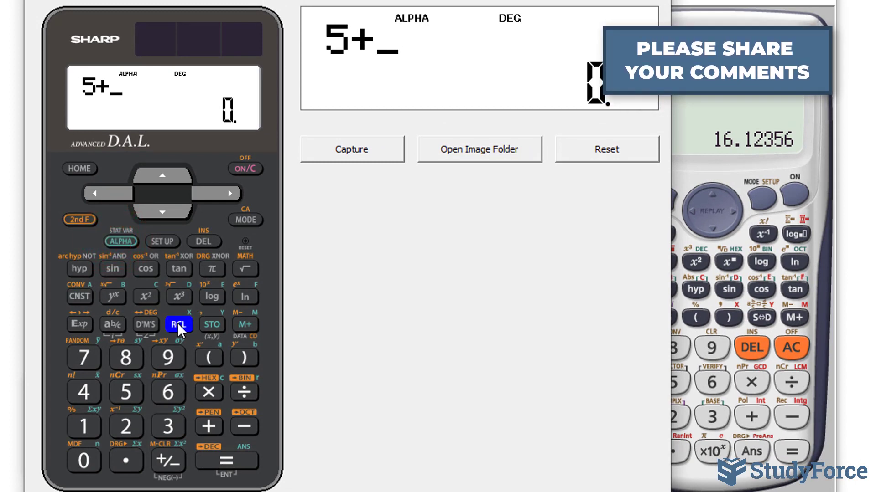
click(226, 461)
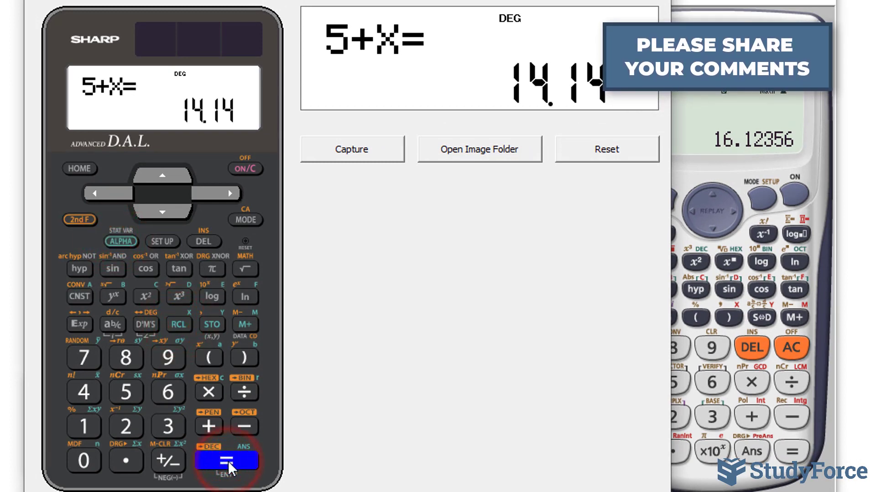